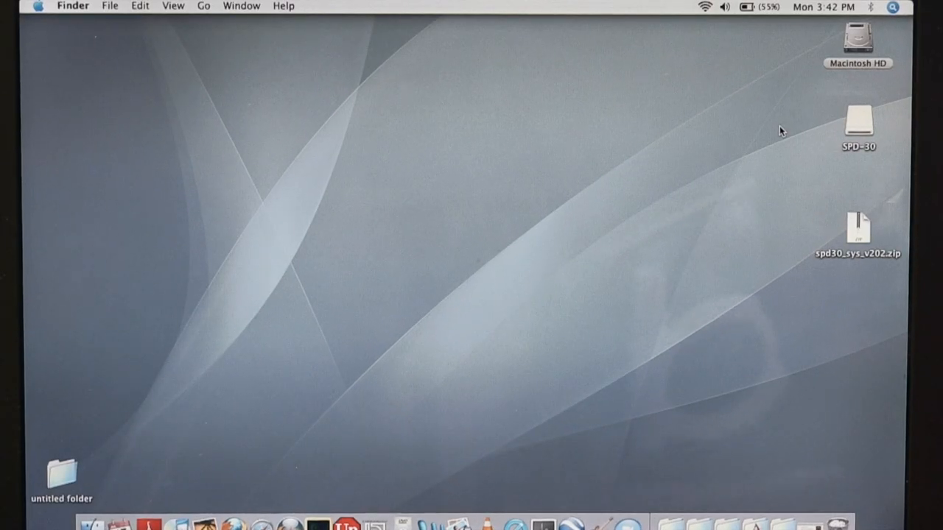
pyautogui.moveTo(894, 137)
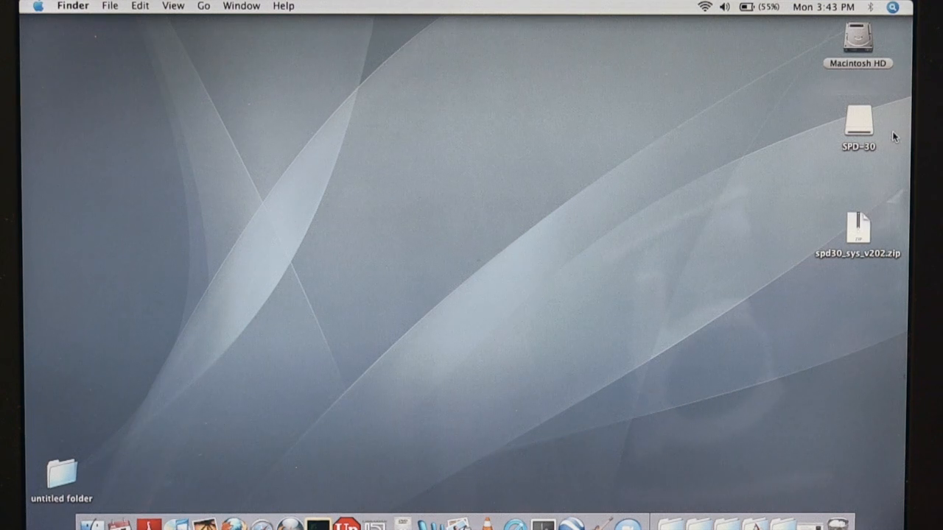
# Step: Expand spd30_sys_v202.zip on the desktop into an spd30_sys_v202 folder
pyautogui.click(857, 125)
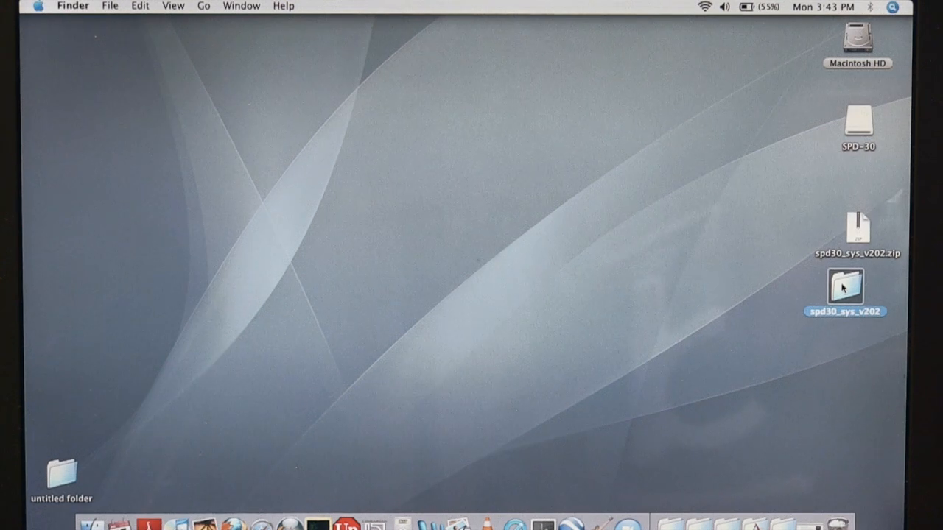
# Step: View the extracted spd30_sys_v202 folder and select the SPD30RN200.pdf document
pyautogui.doubleClick(845, 287)
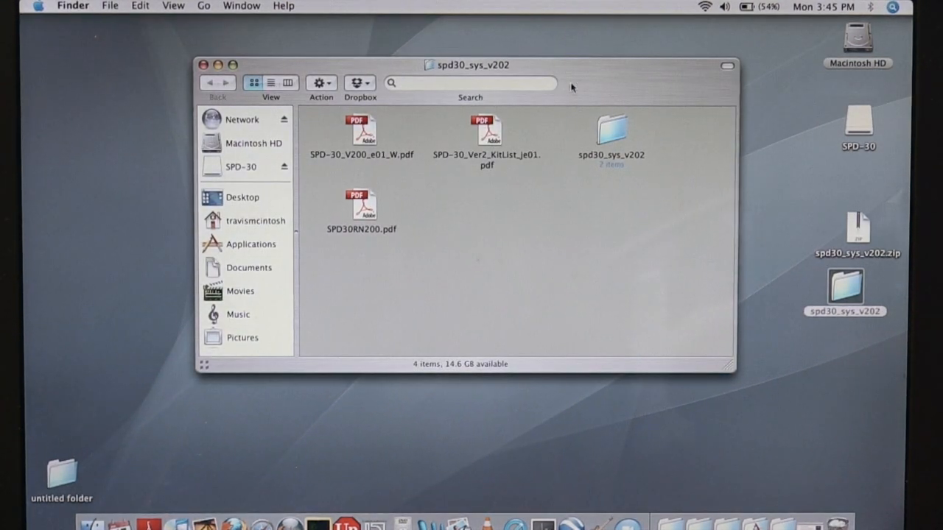
pyautogui.moveTo(456, 199)
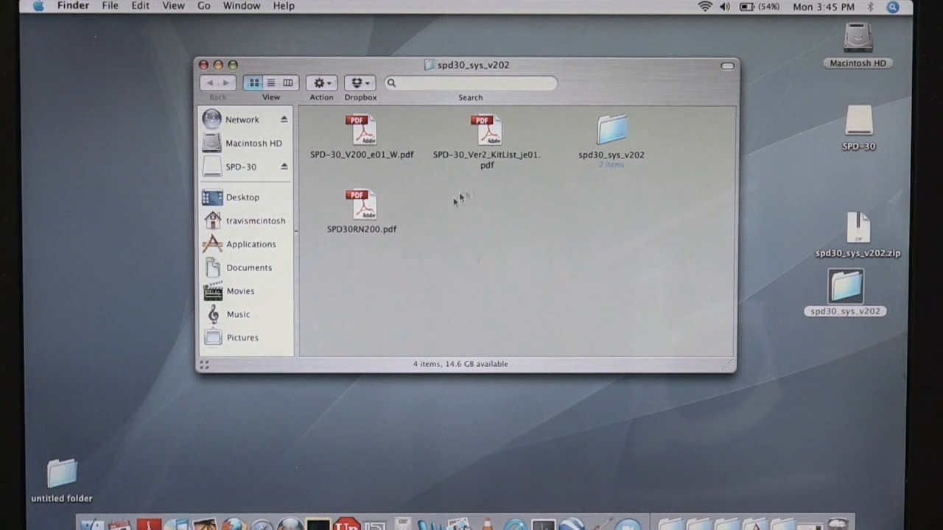
pyautogui.moveTo(405, 228)
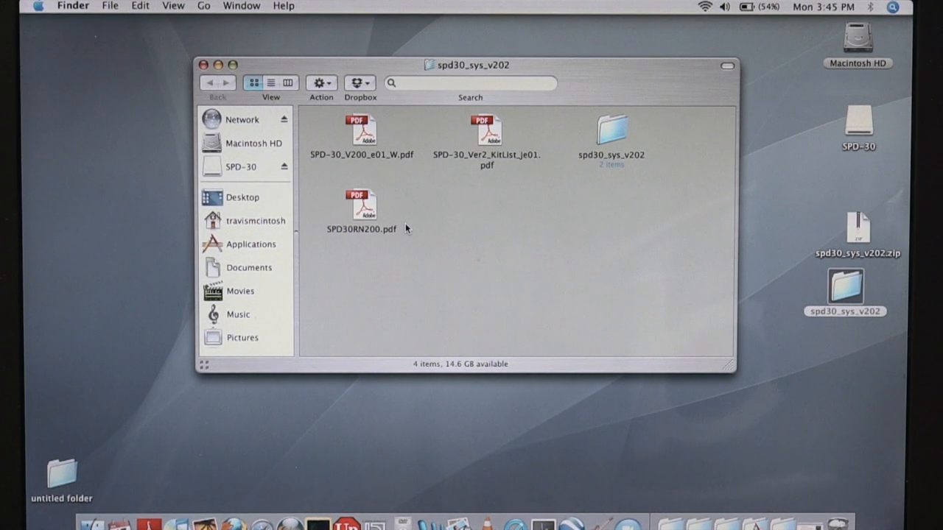
pyautogui.moveTo(426, 225)
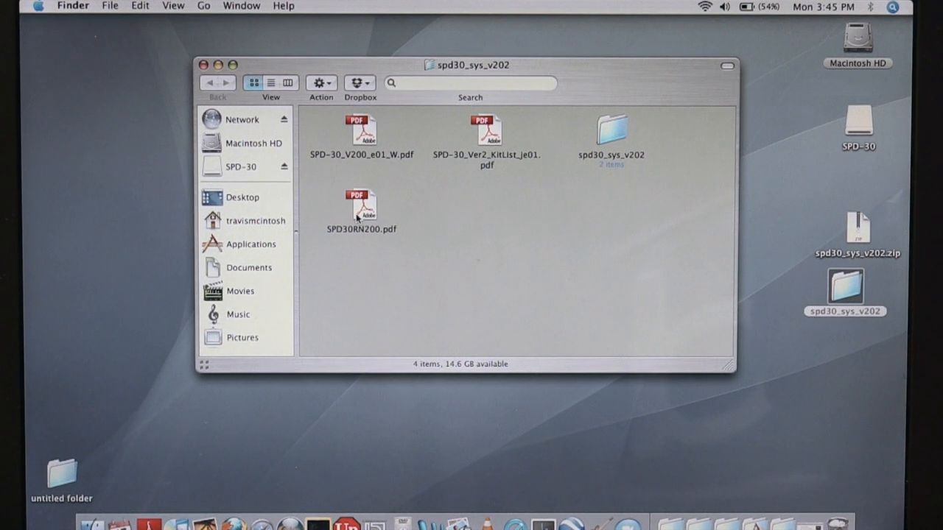
pyautogui.click(361, 204)
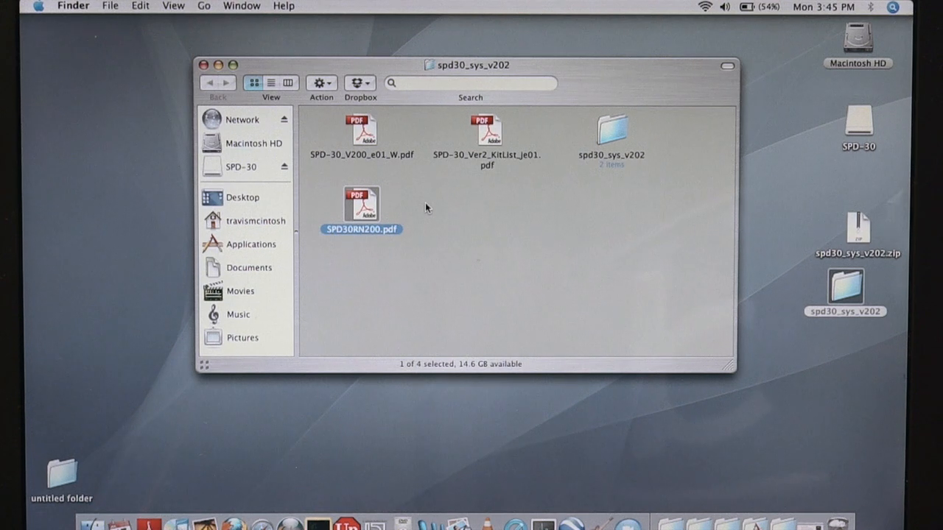
pyautogui.moveTo(445, 224)
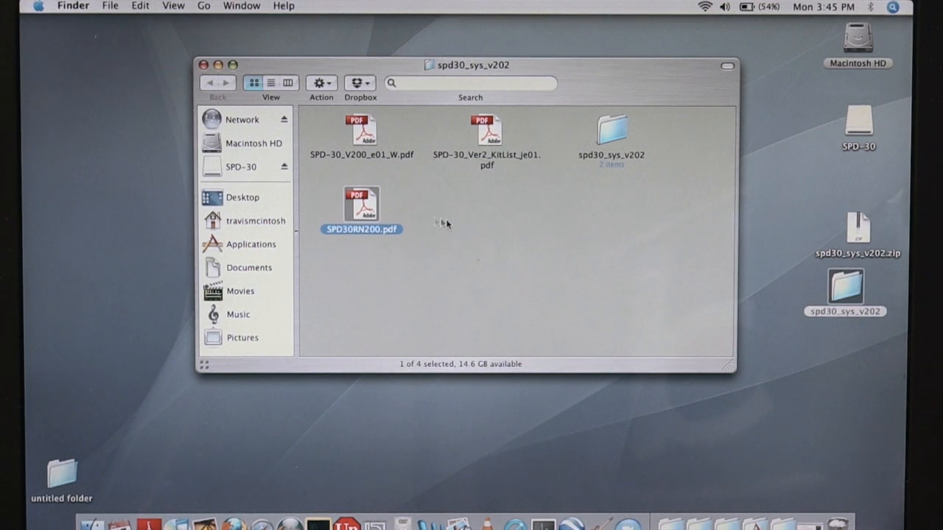
pyautogui.moveTo(448, 234)
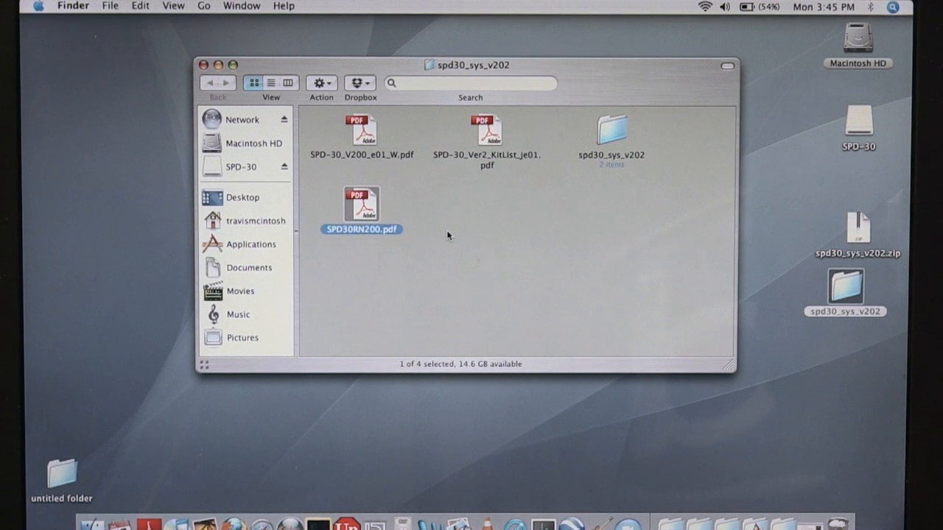
pyautogui.moveTo(505, 245)
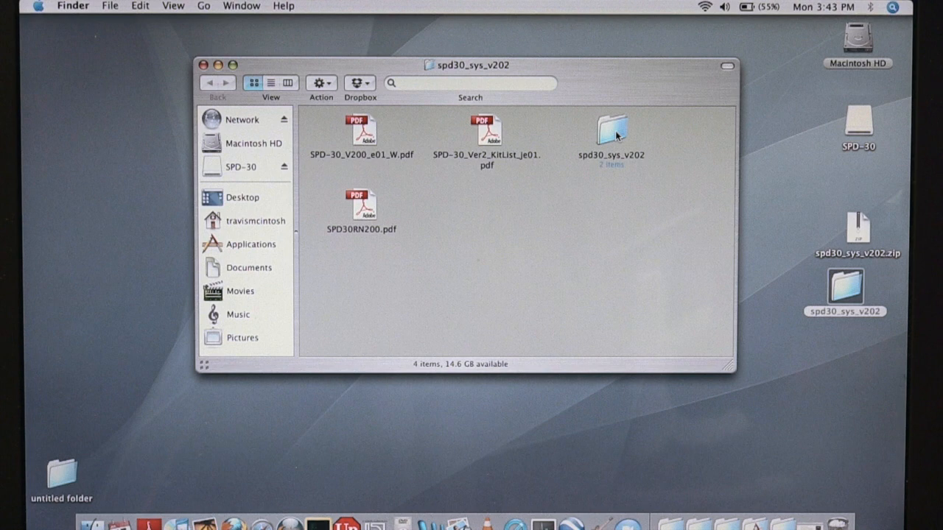
# Step: View the inner spd30_sys_v202 folder's firmware files spd30_prog1.bin and spd30.bin
pyautogui.doubleClick(611, 131)
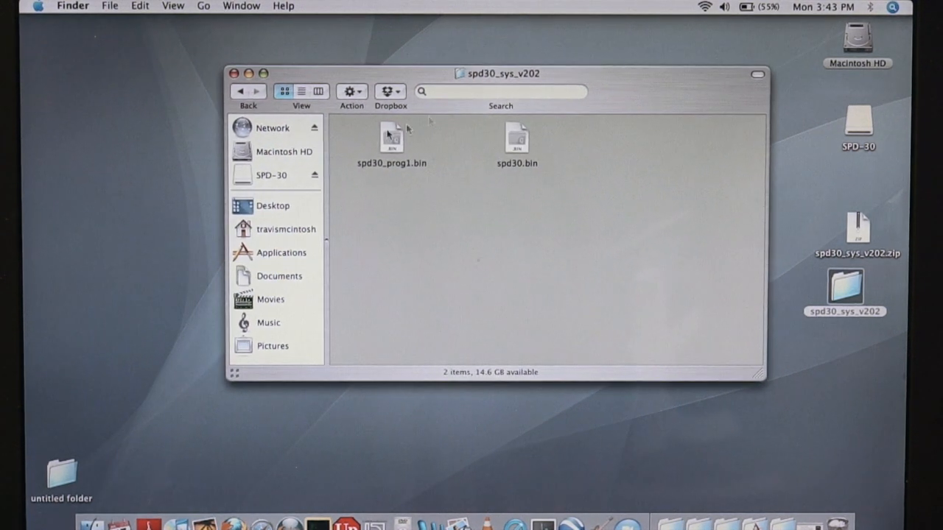
pyautogui.click(392, 139)
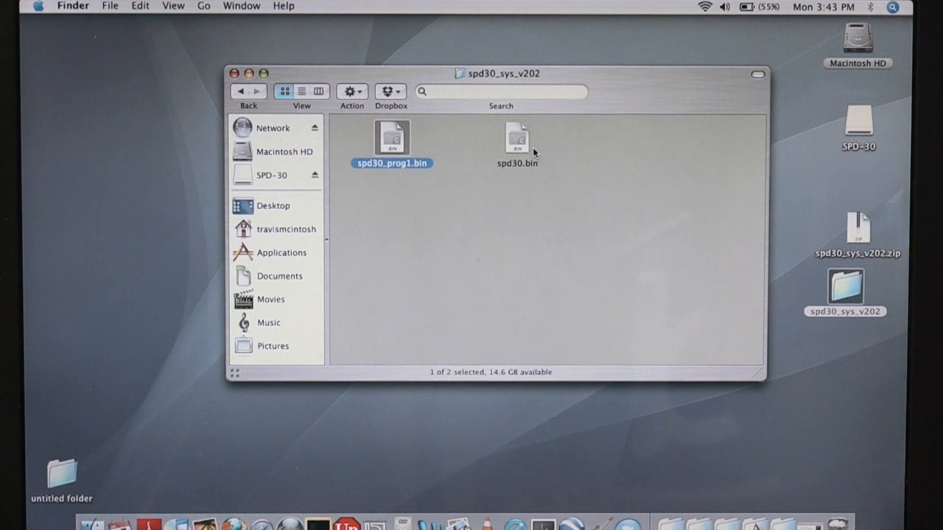
pyautogui.click(517, 140)
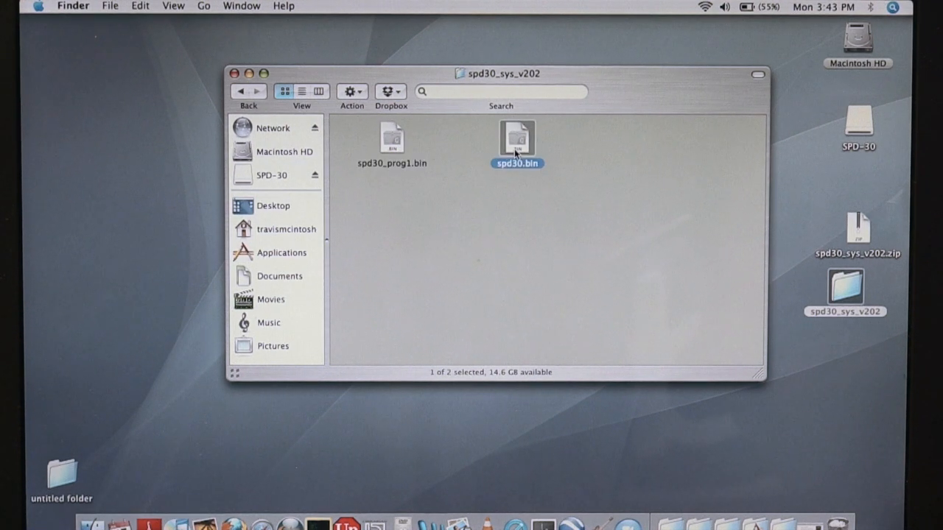
pyautogui.moveTo(750, 209)
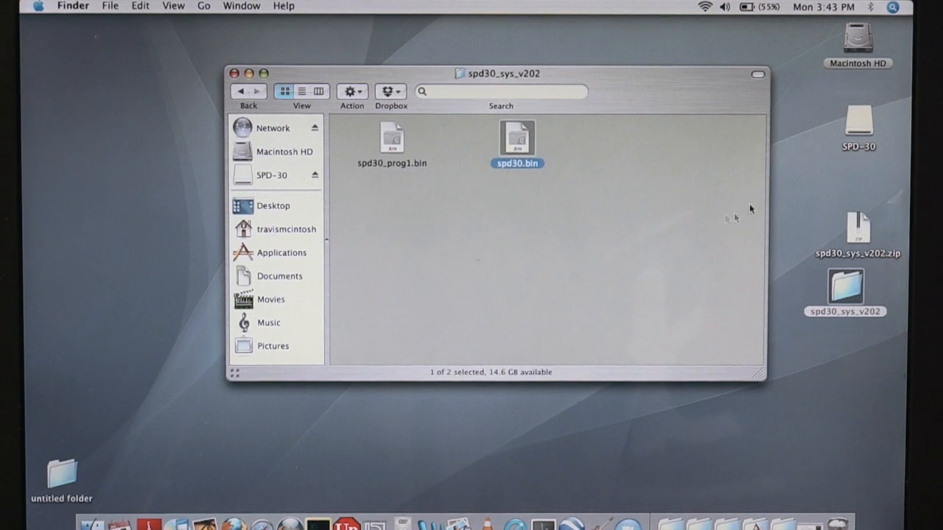
pyautogui.moveTo(523, 188)
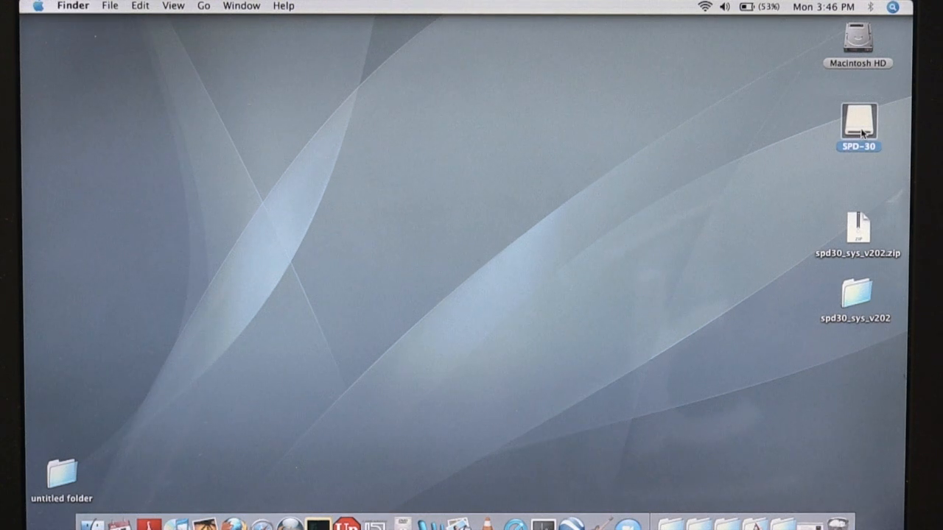
# Step: View the SPD-30 drive root with the ROLAND folder, spd30_prog1.bin and spd30.bin
pyautogui.doubleClick(859, 121)
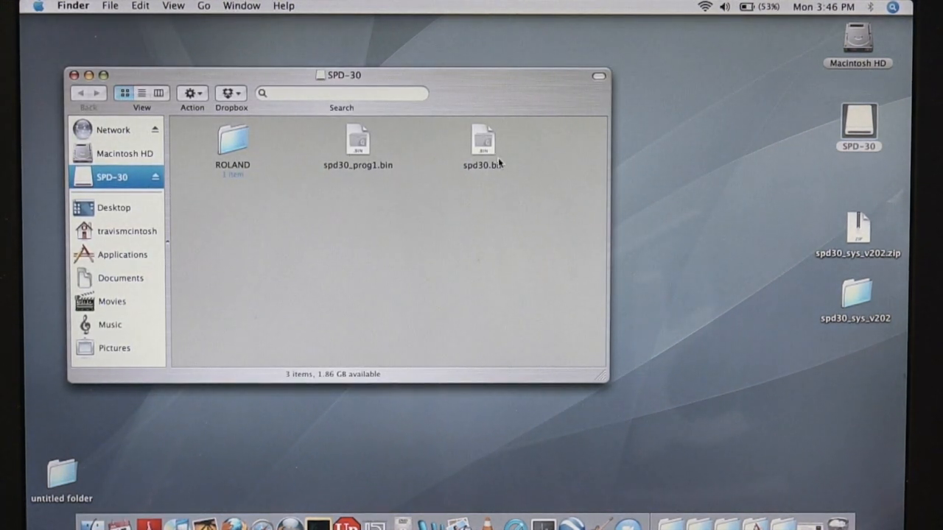
pyautogui.moveTo(336, 203)
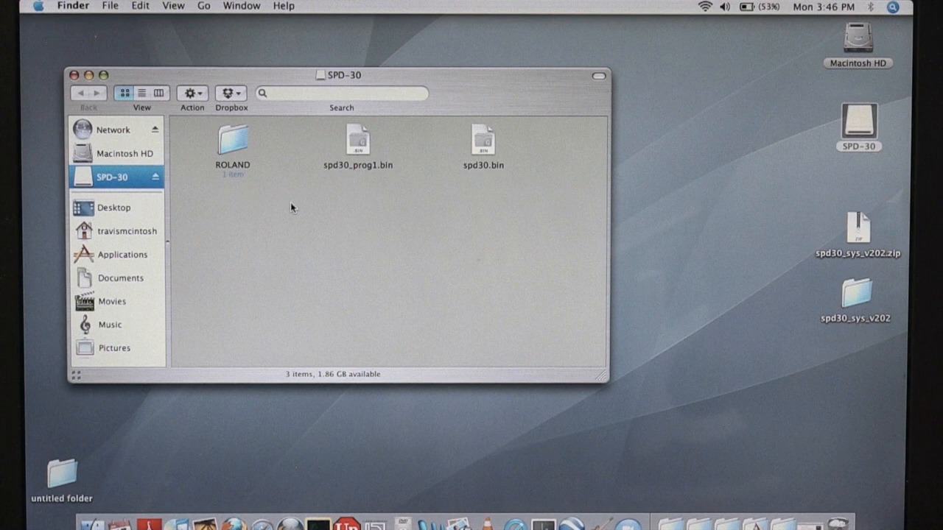
pyautogui.moveTo(293, 225)
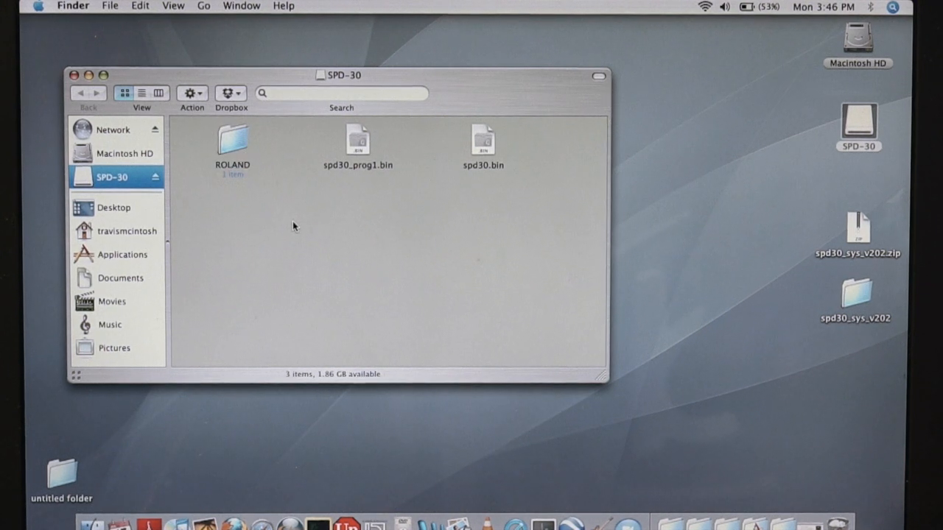